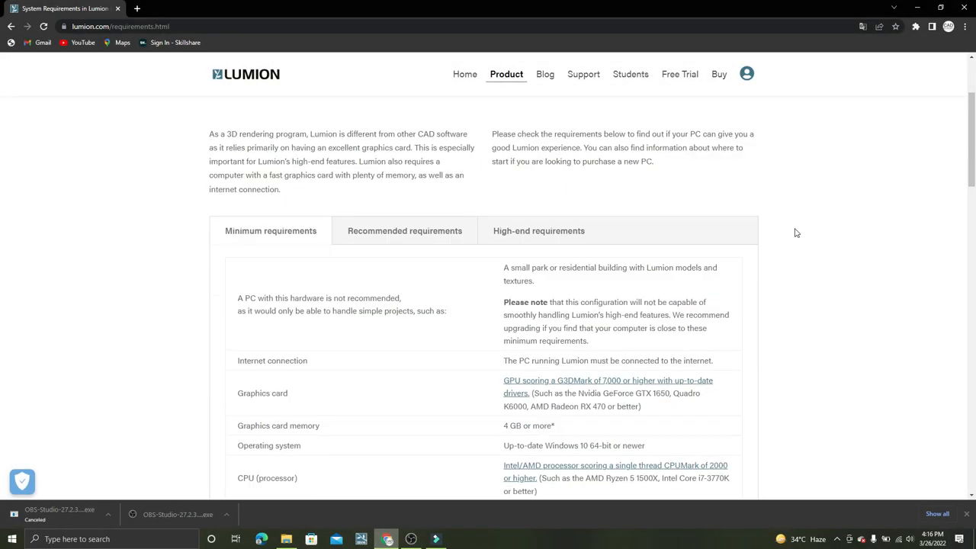
- Switch to the High-end requirements tab and read down to hard drive space and power supply
{"action": "scroll", "scroll_direction": "down", "scroll_amount": 3}
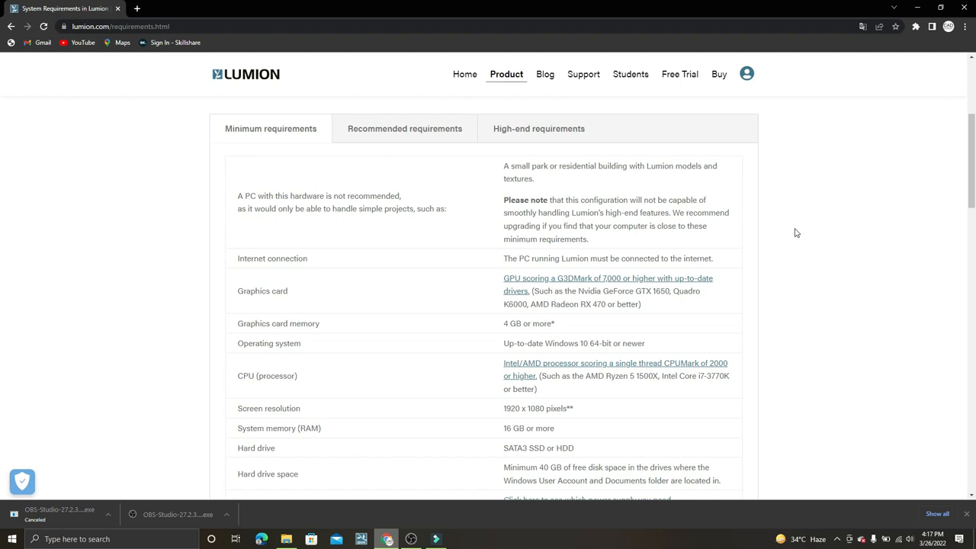
{"action": "mouse_move", "coordinate": [637, 169]}
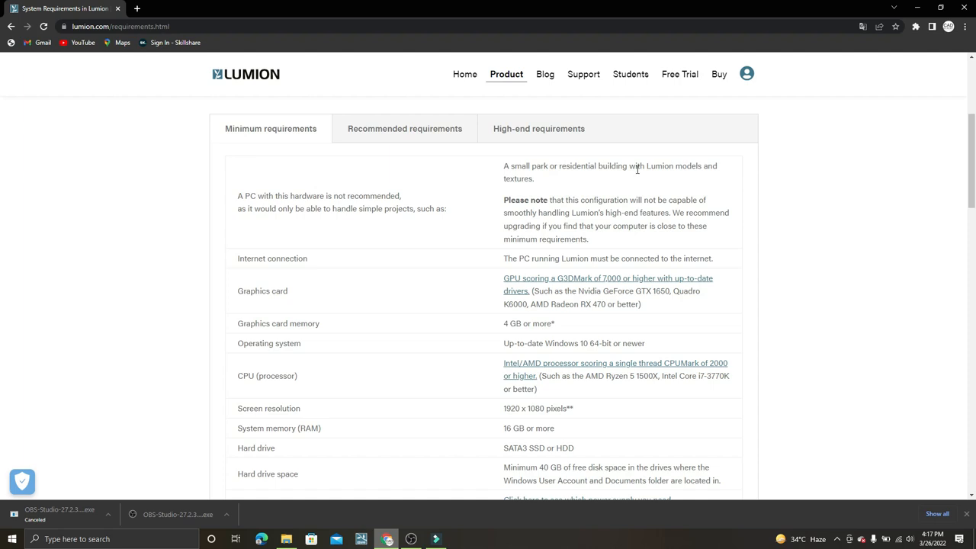
{"action": "scroll", "scroll_direction": "down", "scroll_amount": 3}
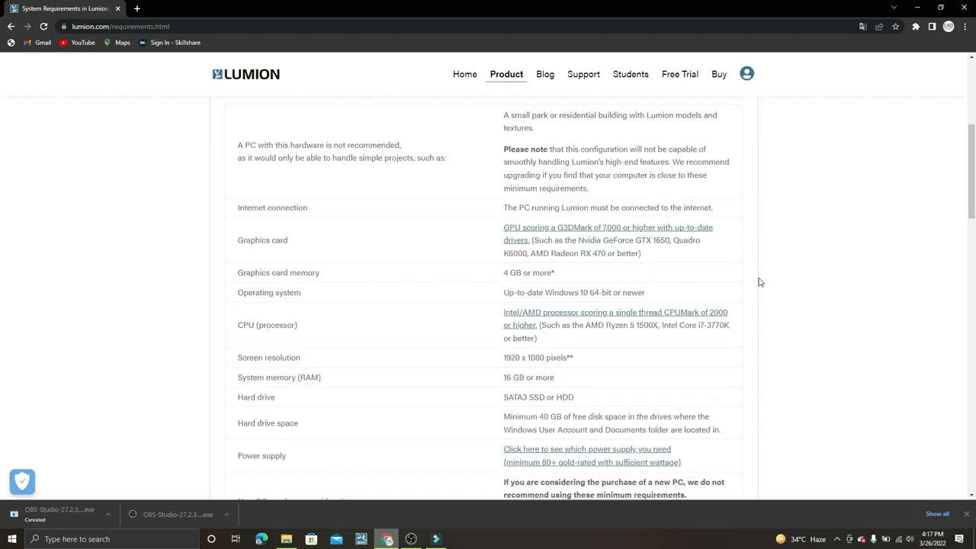
{"action": "scroll", "scroll_direction": "down", "scroll_amount": 3}
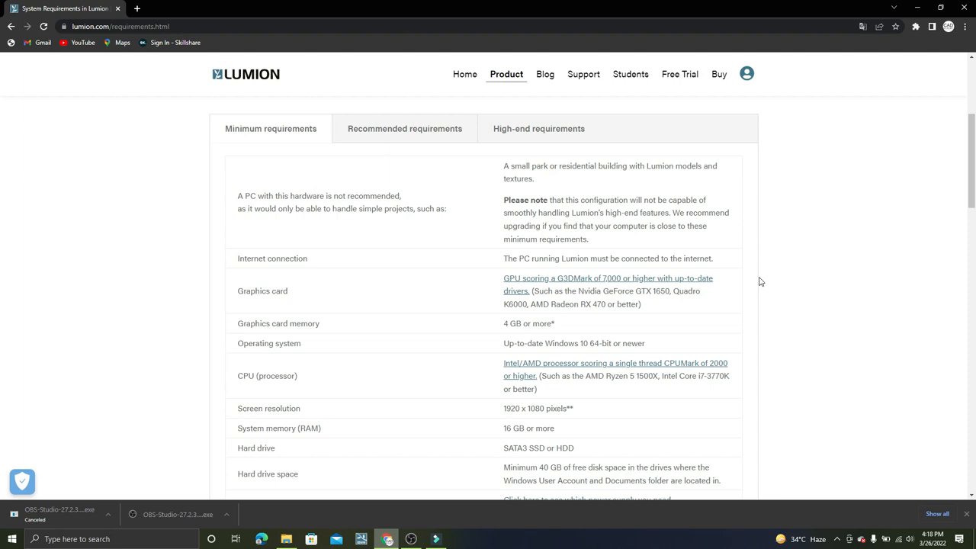
{"action": "left_click", "coordinate": [404, 128]}
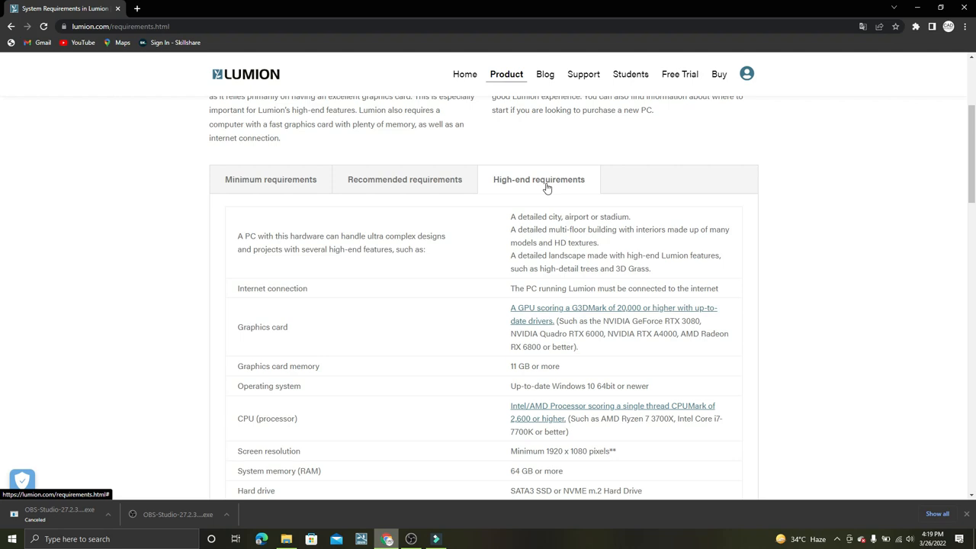
{"action": "scroll", "scroll_direction": "down", "scroll_amount": 3}
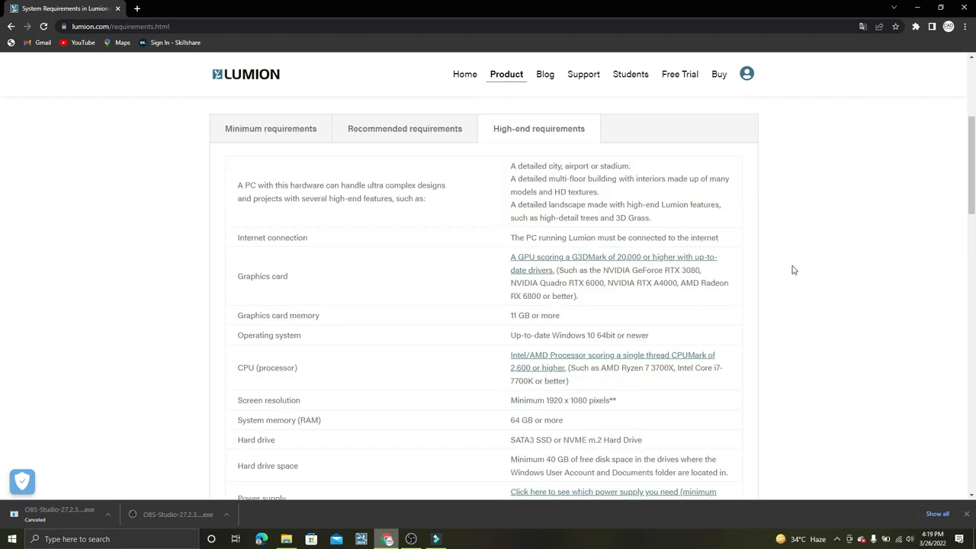
{"action": "scroll", "scroll_direction": "down", "scroll_amount": 3}
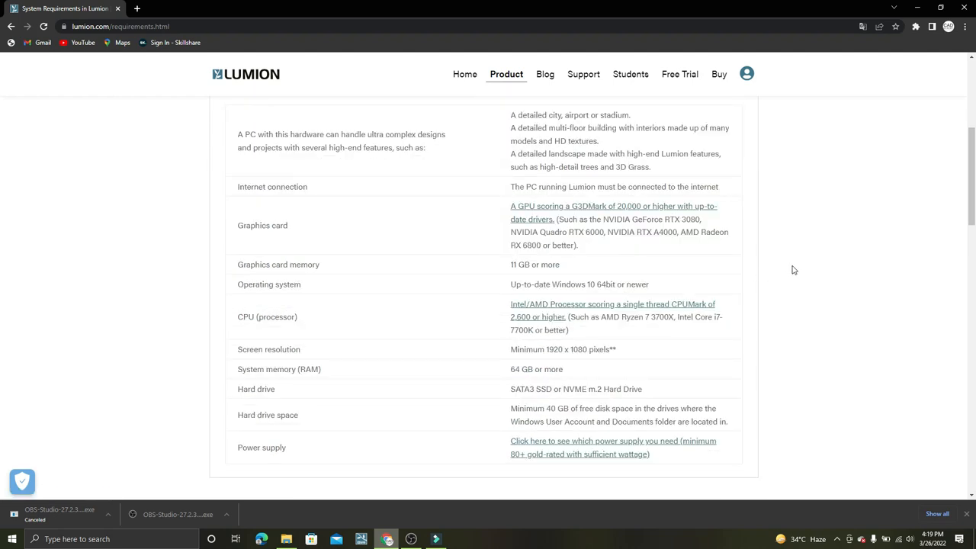